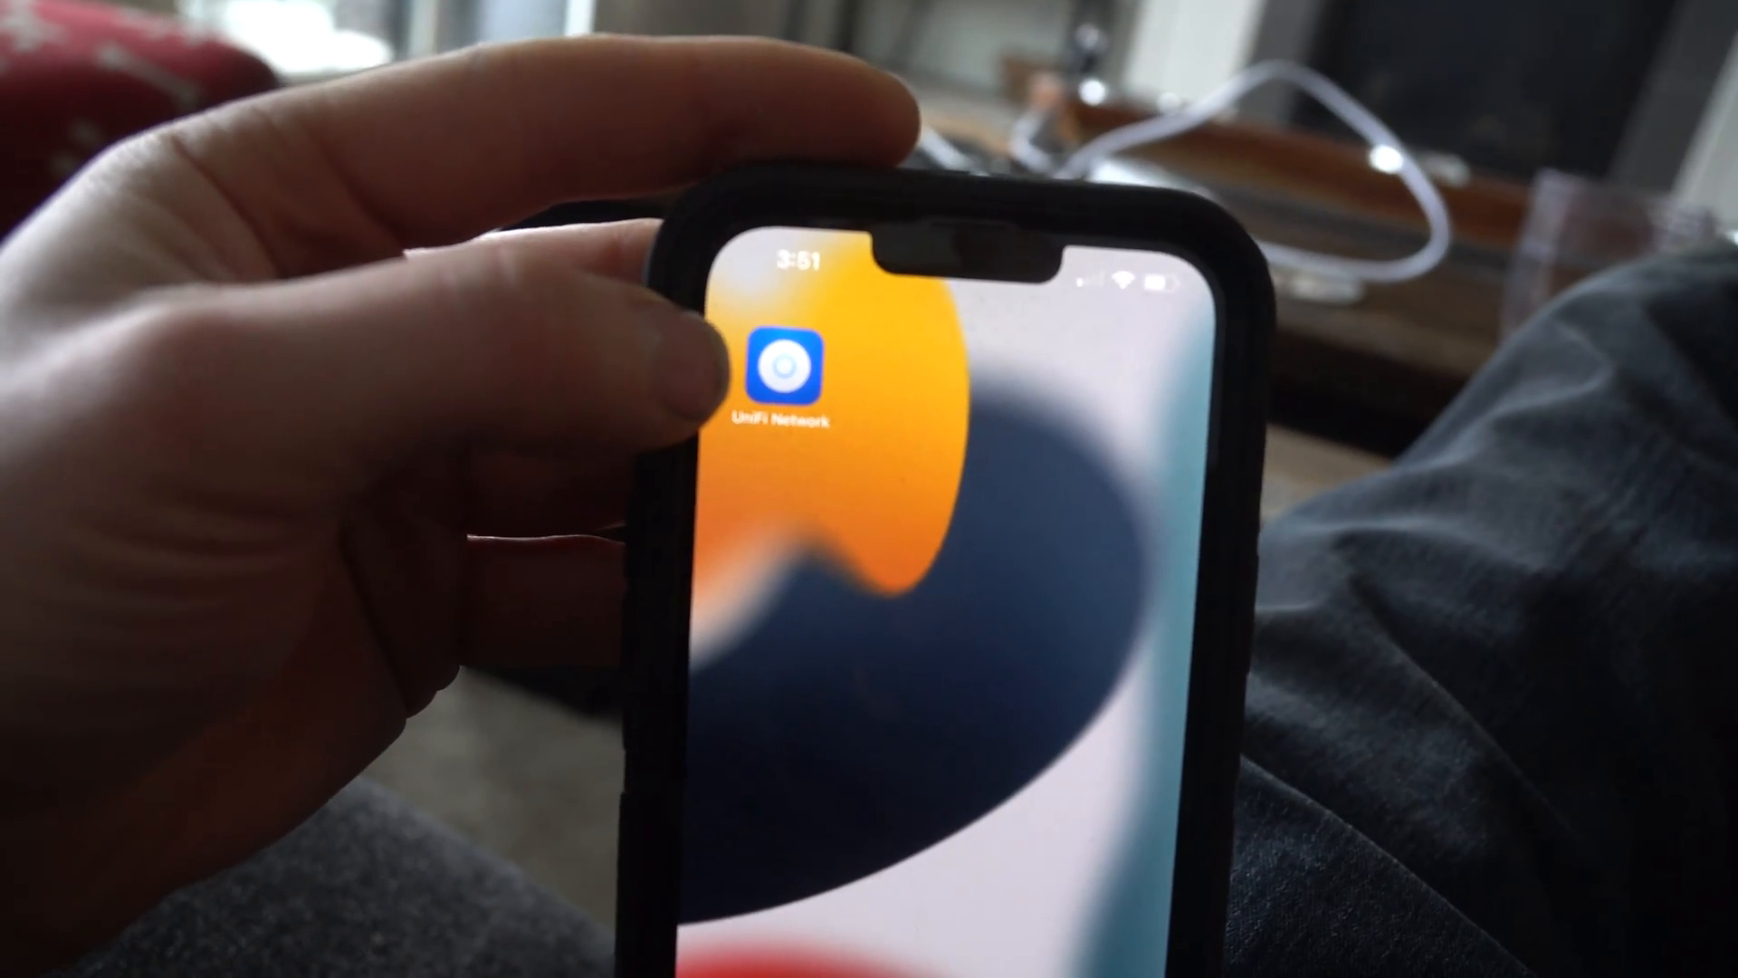
Launch UniFi Network and start setup of the new Switch 16 PoE (150 W).
{"action": "left_click", "coordinate": [781, 375]}
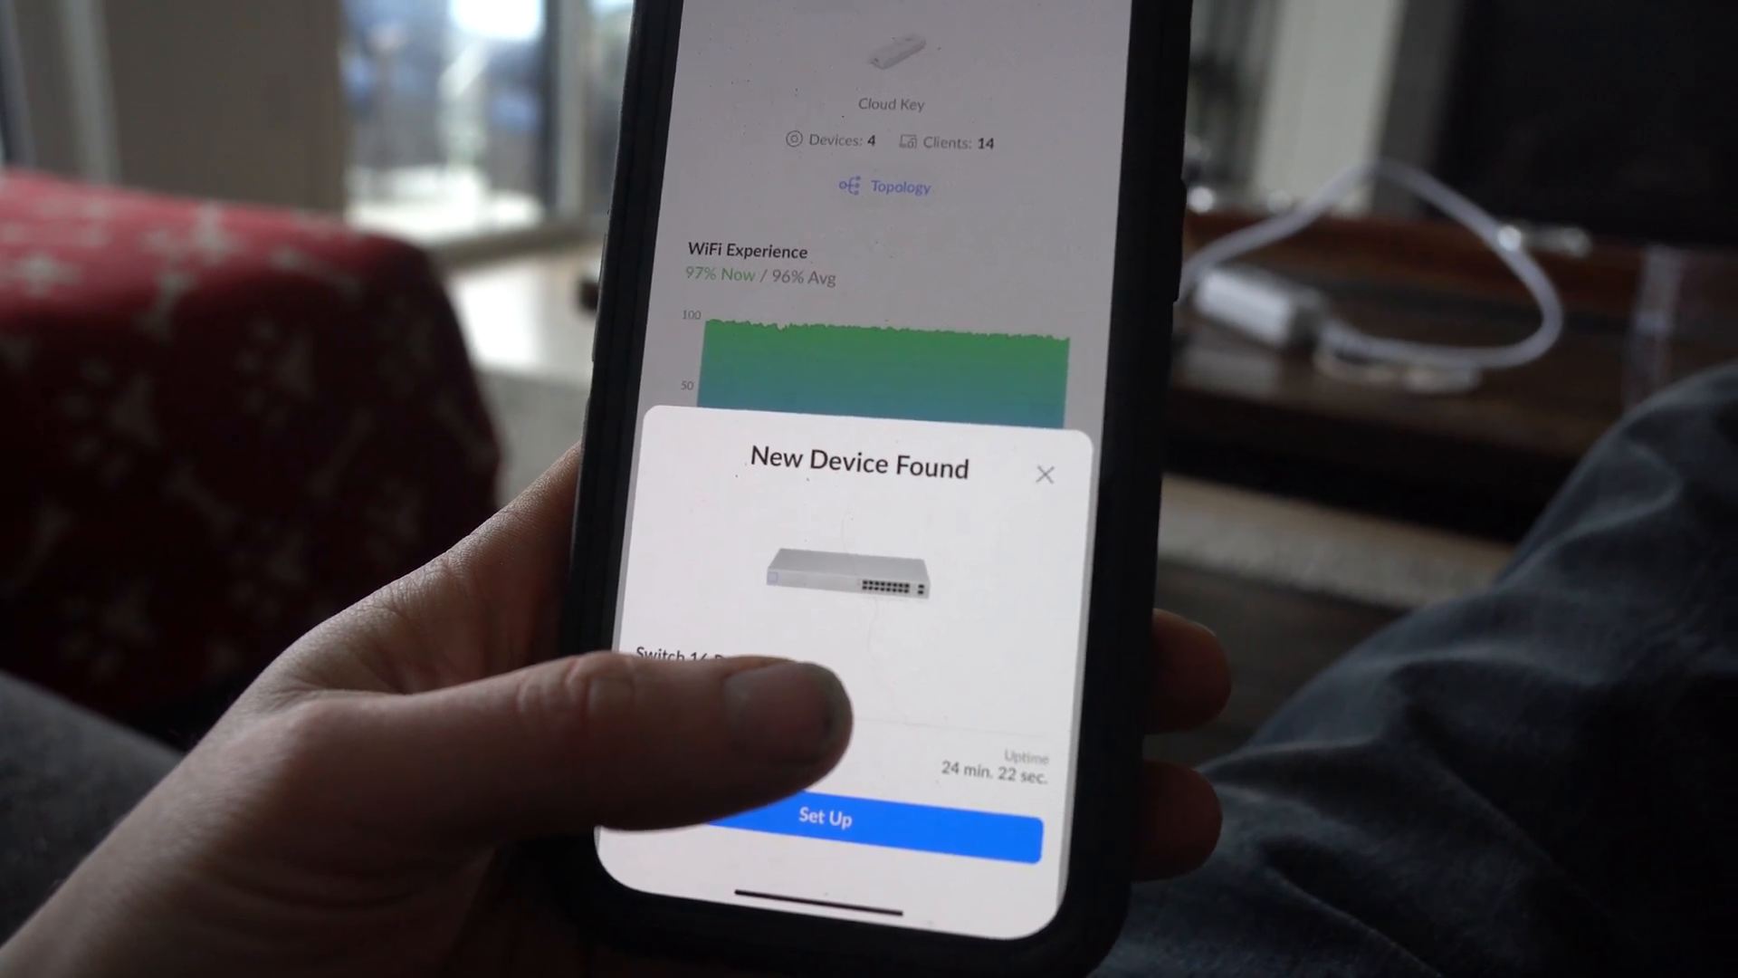
{"action": "left_click", "coordinate": [1043, 475]}
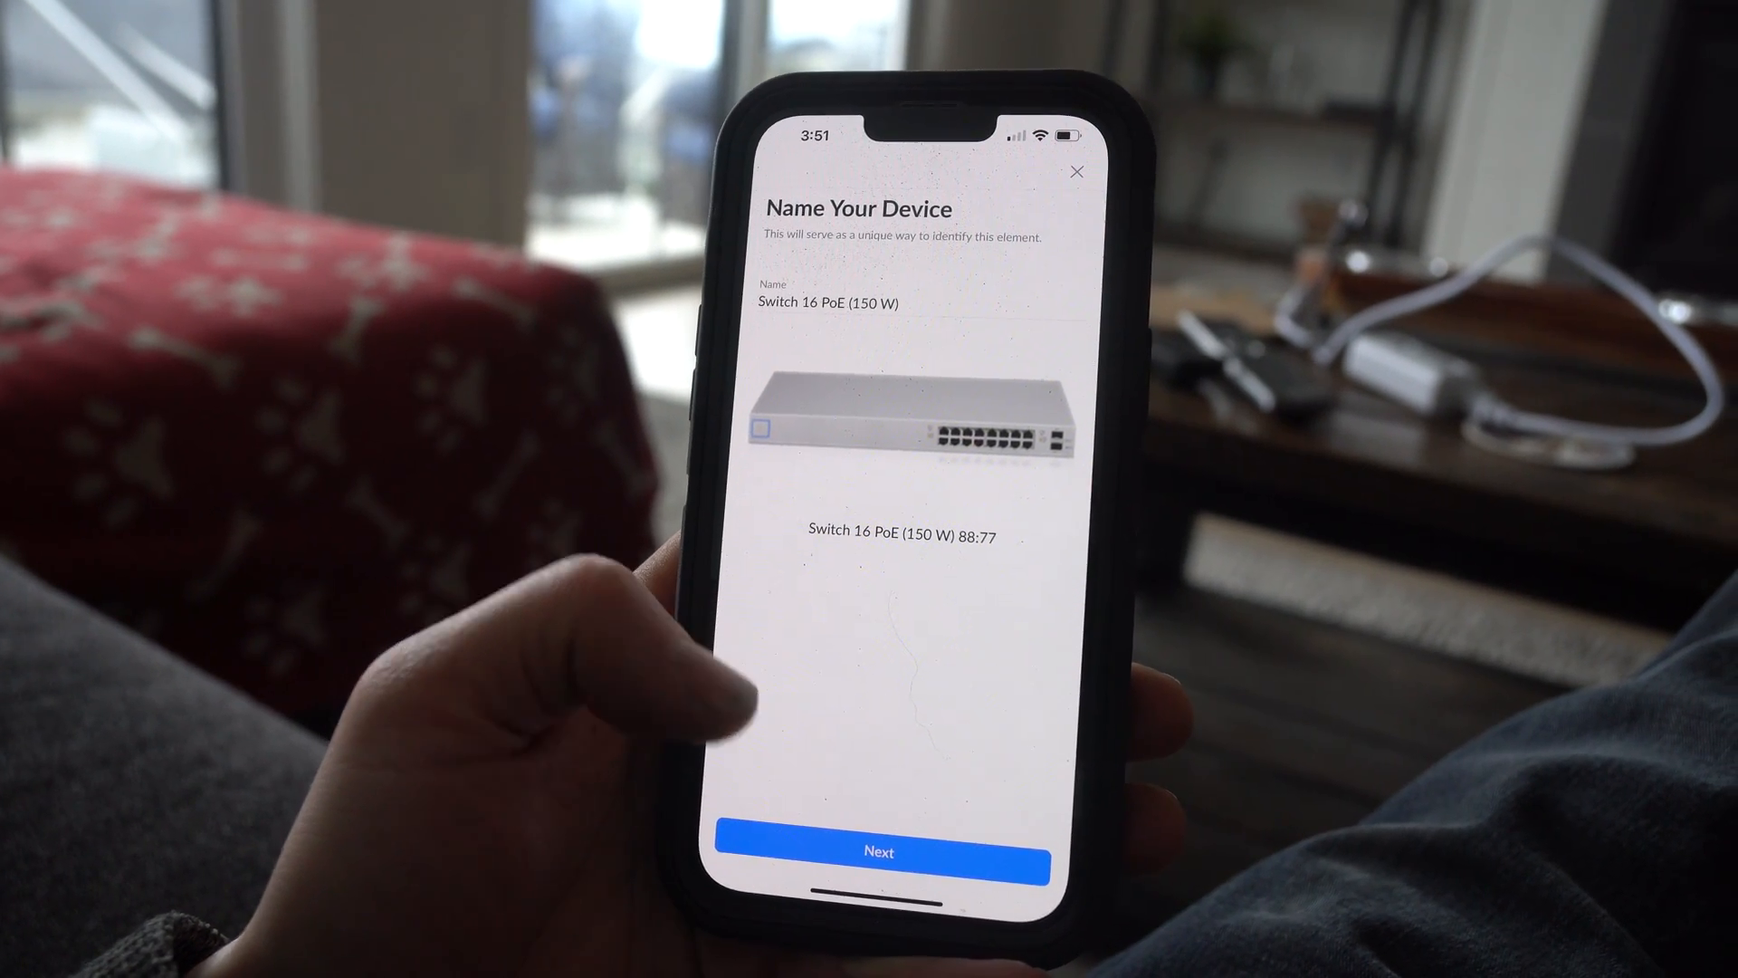
Keep the switch's default name and return to the dashboard during adoption.
{"action": "left_click", "coordinate": [879, 852]}
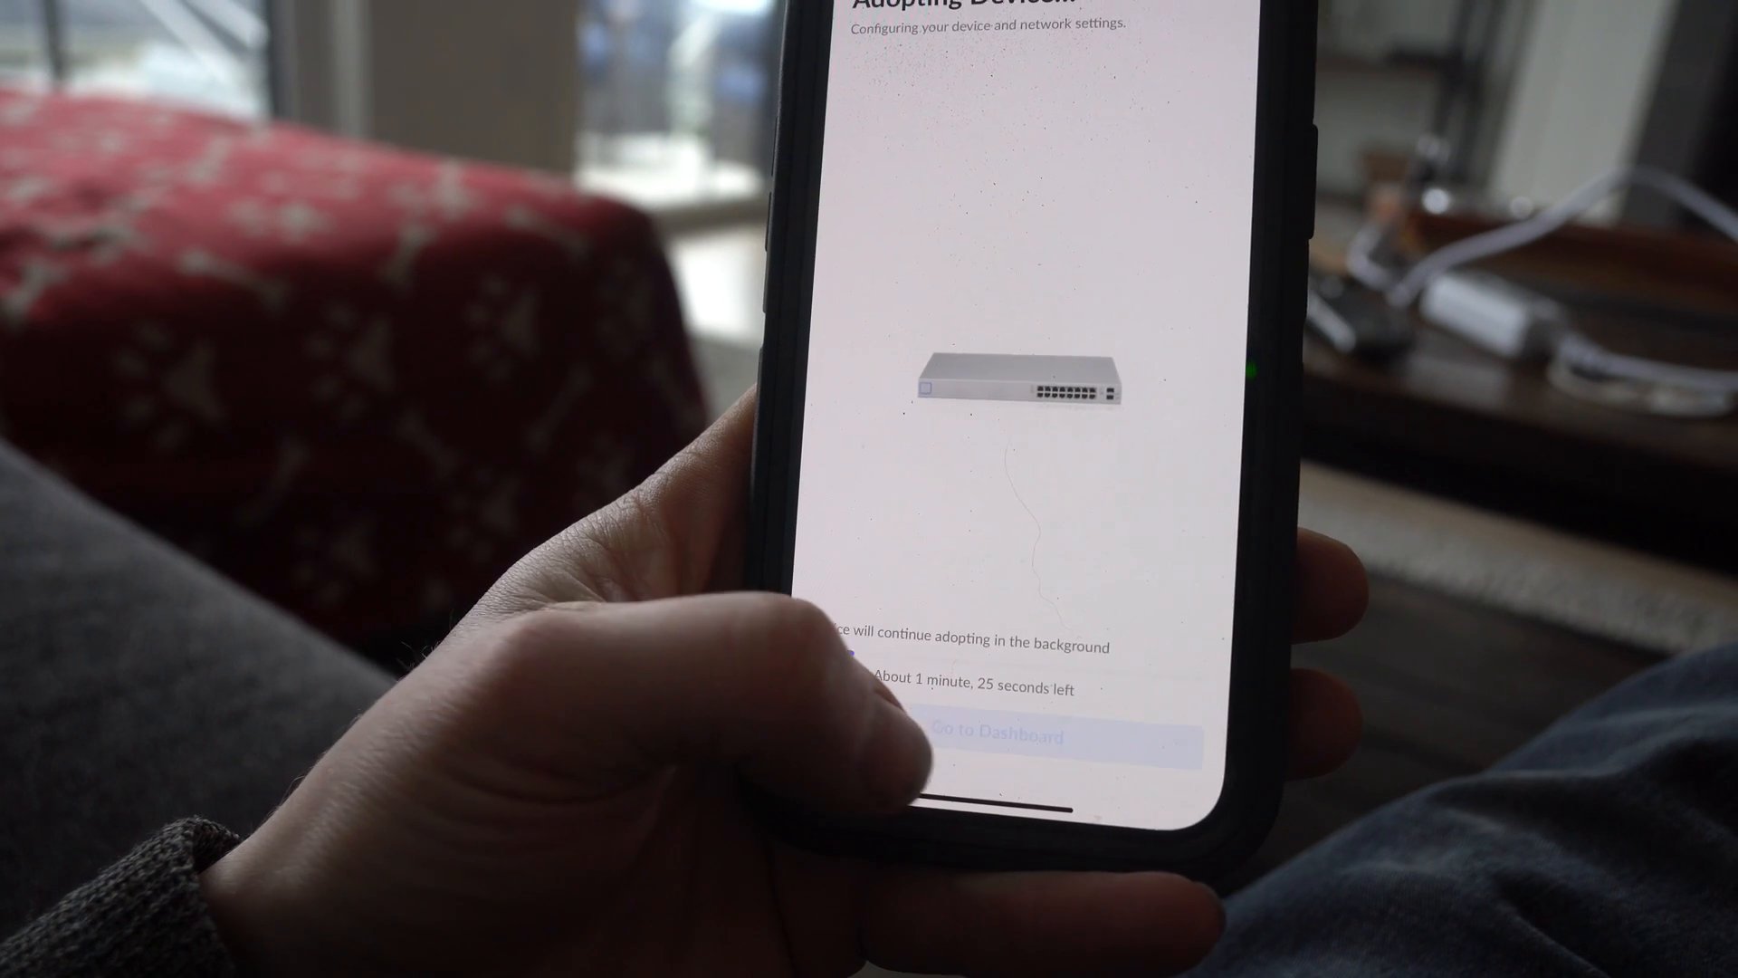
{"action": "left_click", "coordinate": [1003, 737]}
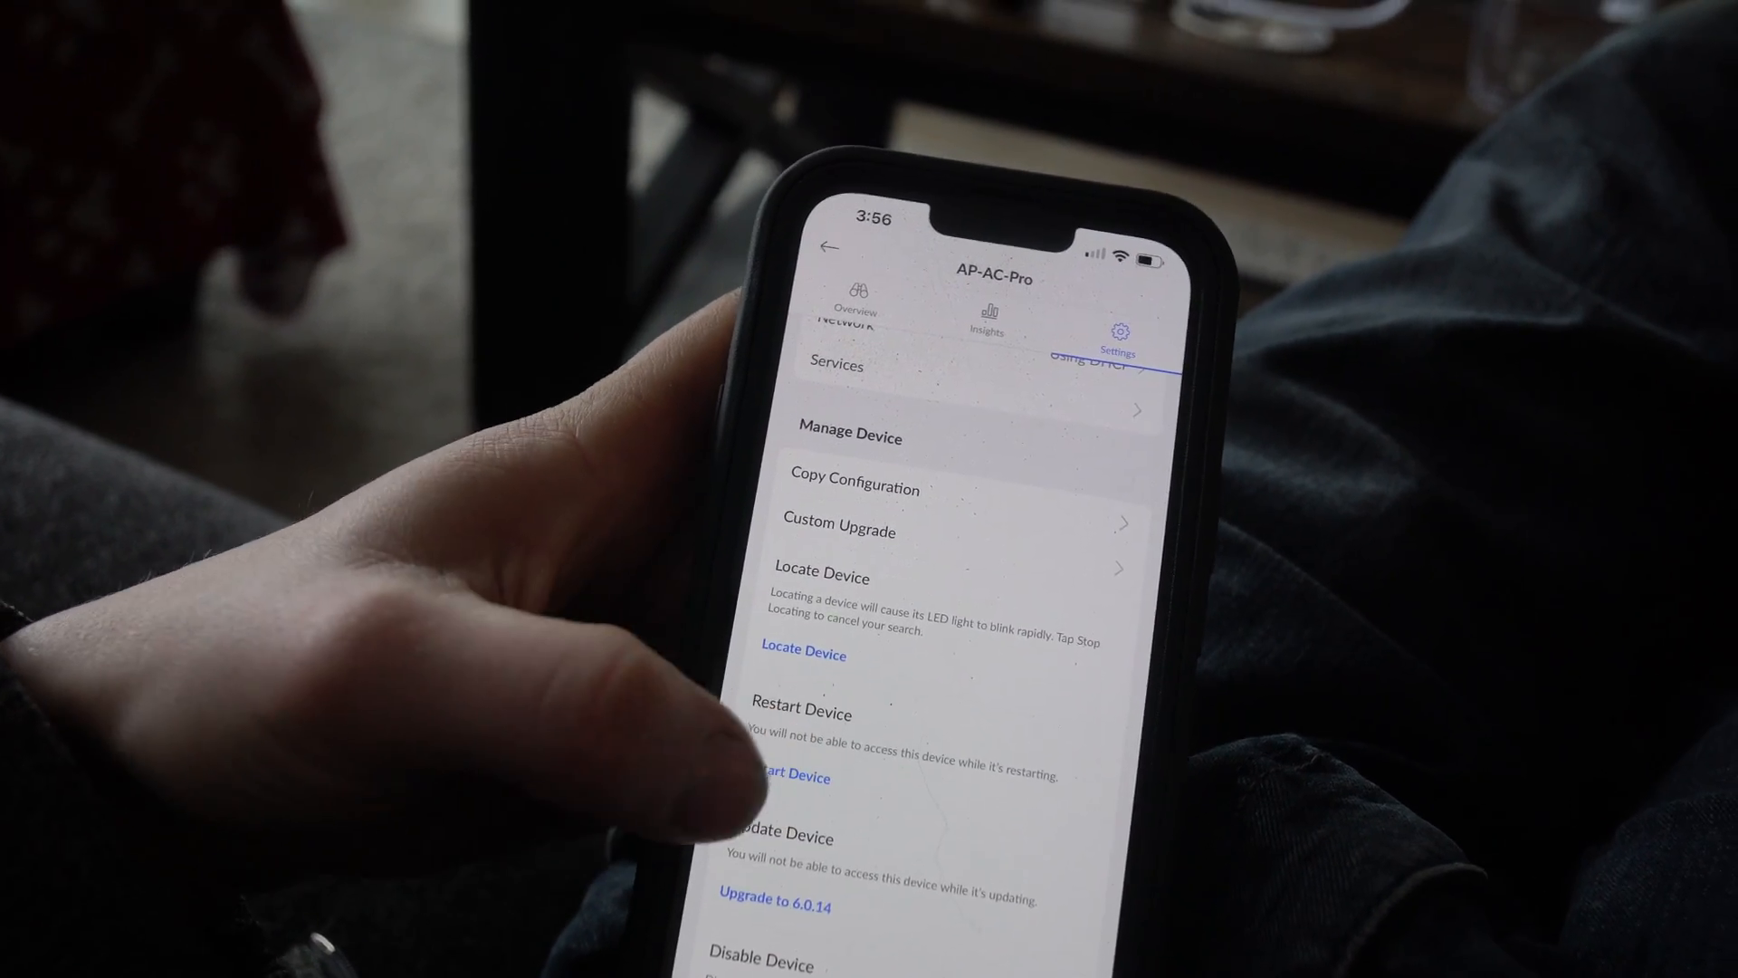
Upgrade the AP-AC-Pro firmware to version 6.0.14.
{"action": "left_click", "coordinate": [774, 904]}
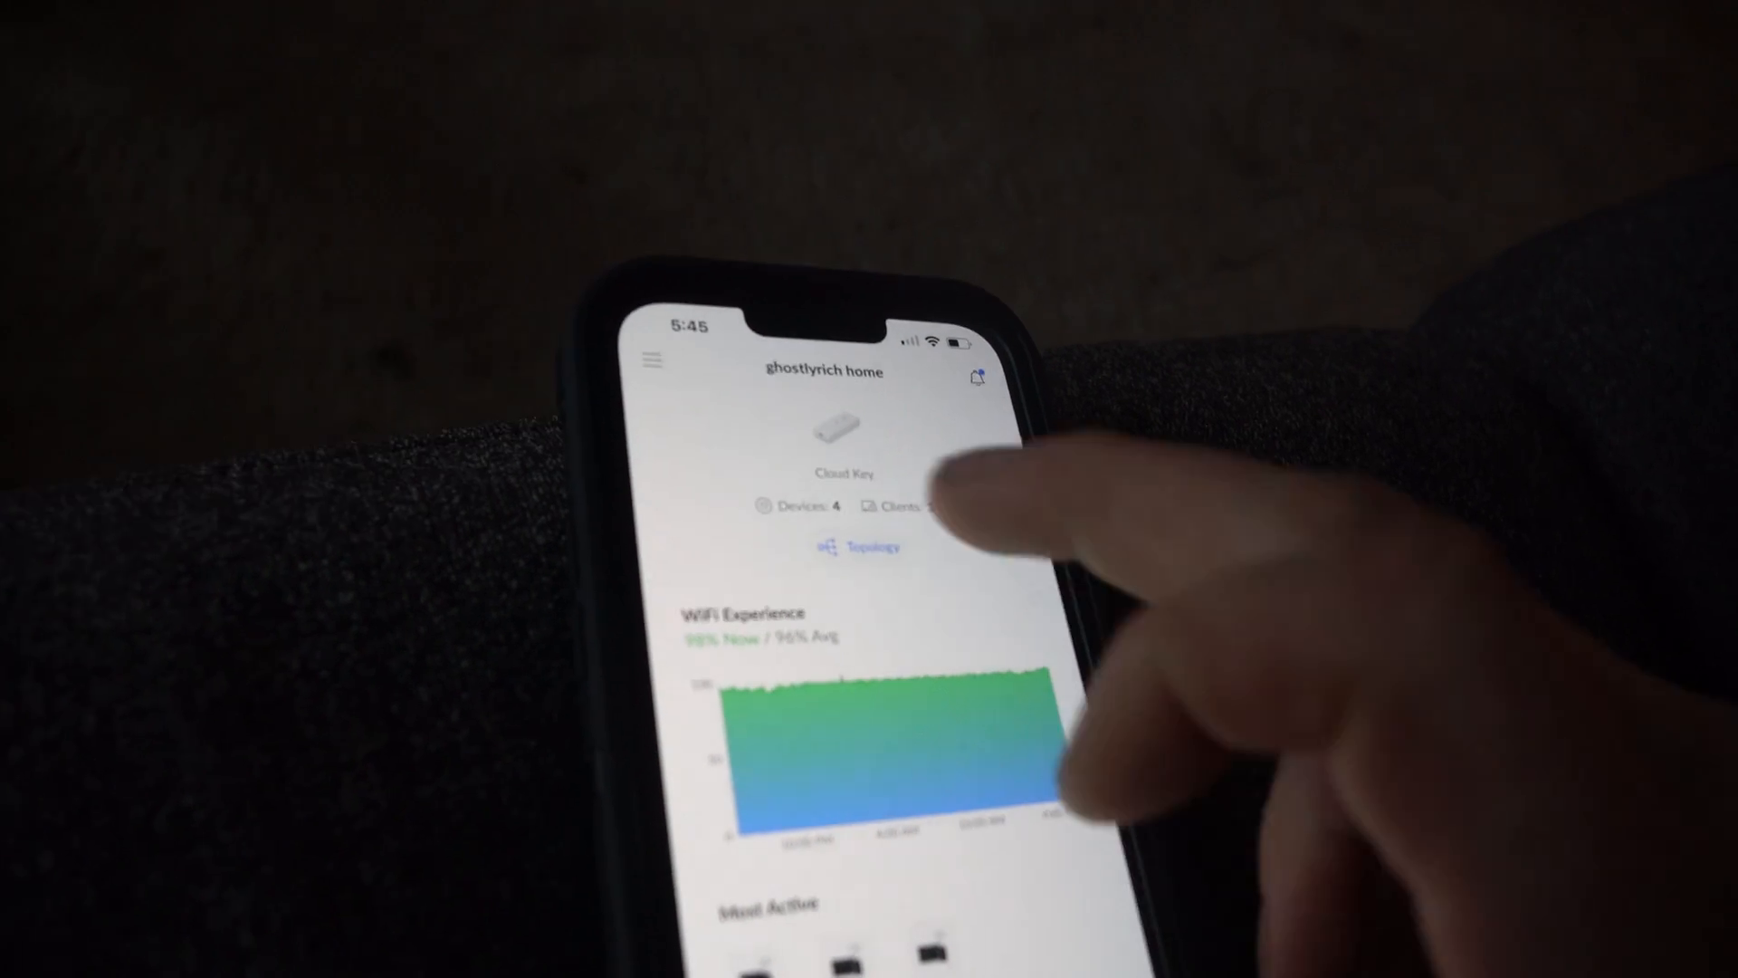
View the topology map and scroll through a UAP-AC-Pro's usage insights.
{"action": "left_click", "coordinate": [860, 546]}
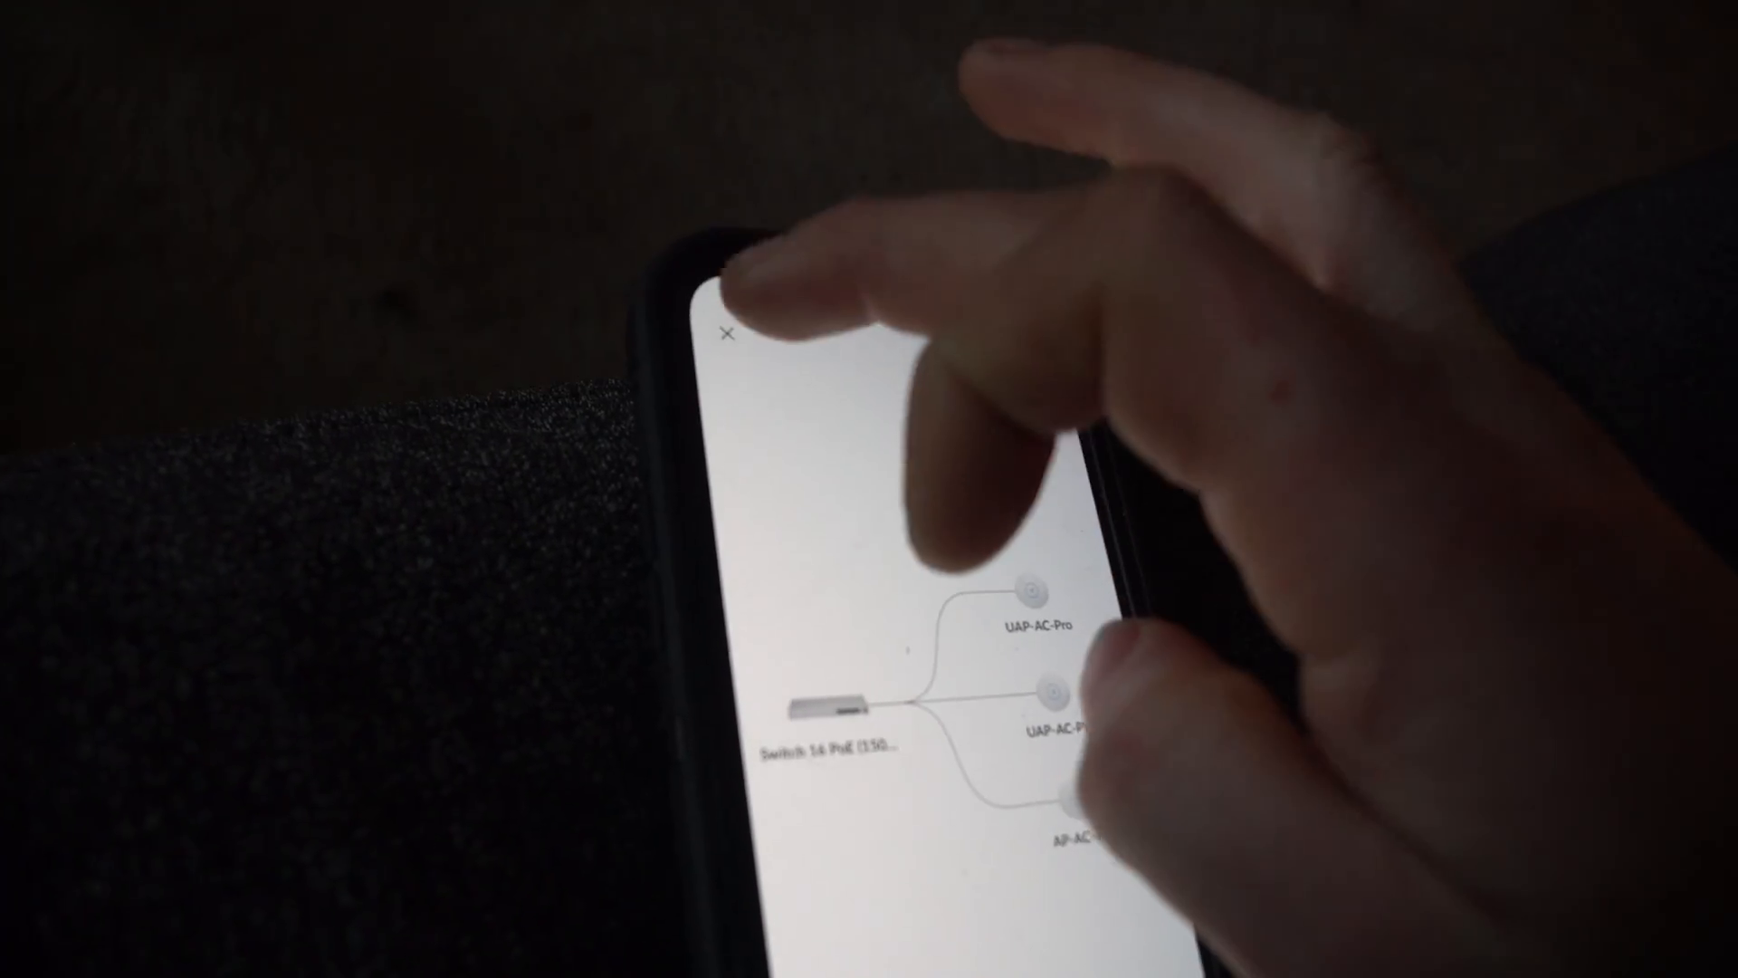
{"action": "left_click", "coordinate": [1036, 588]}
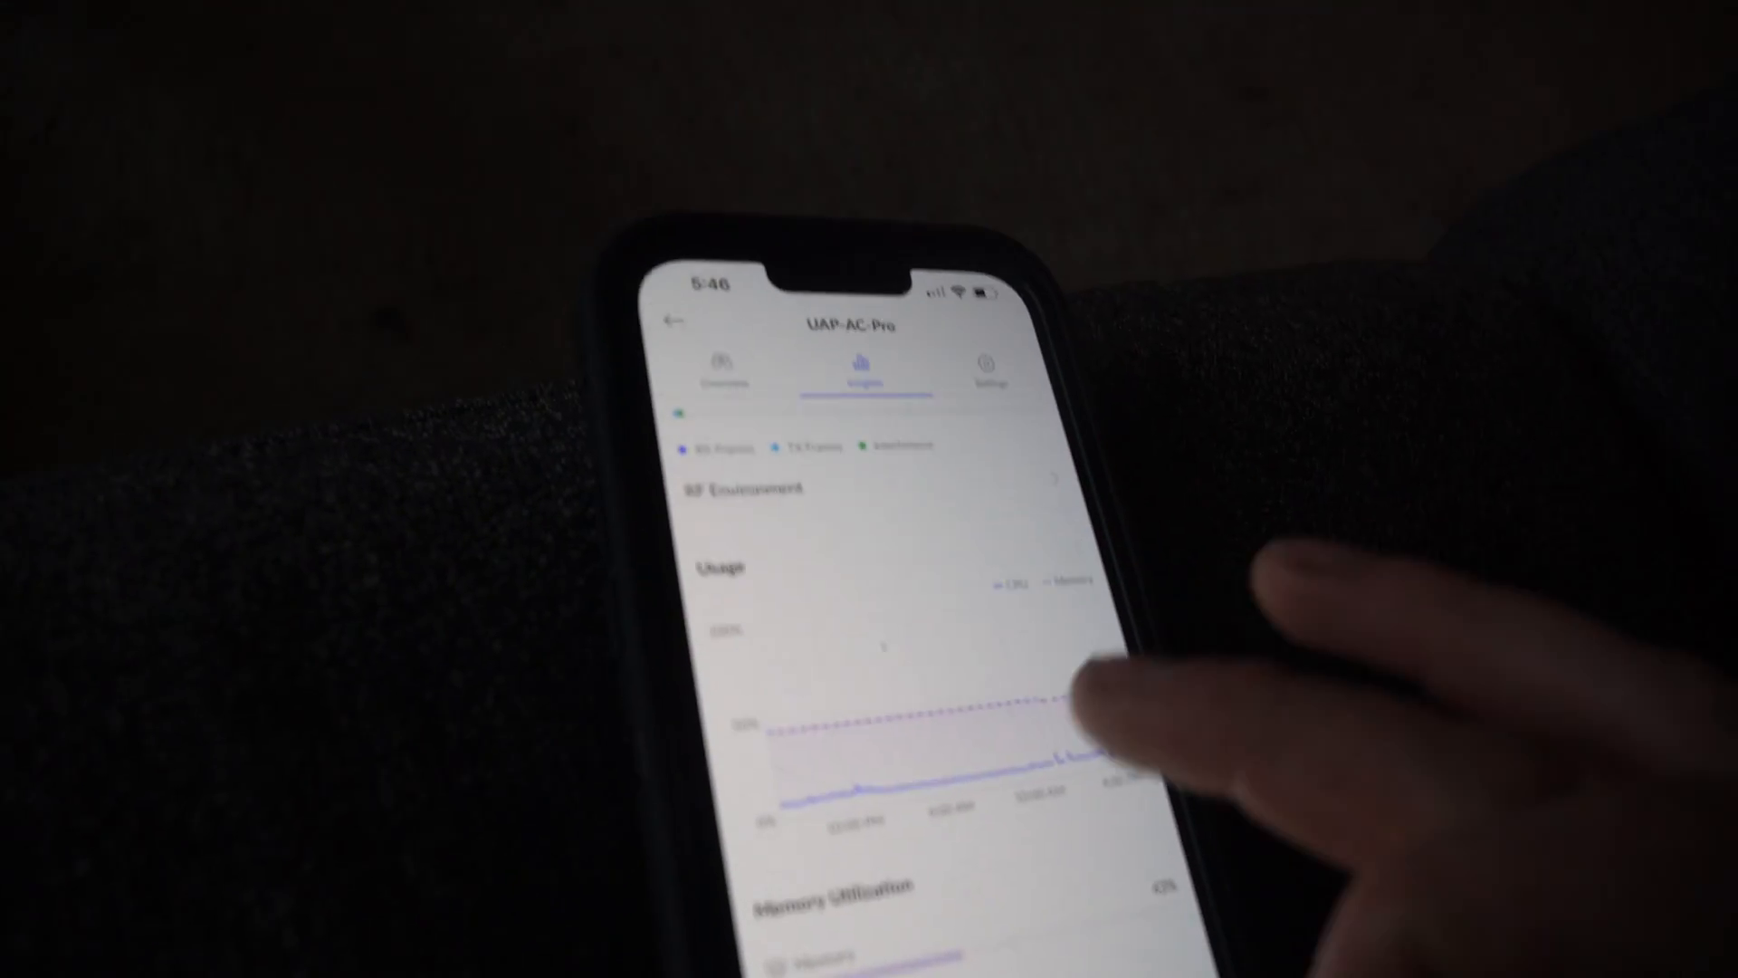
{"action": "scroll", "scroll_direction": "down", "scroll_amount": 3}
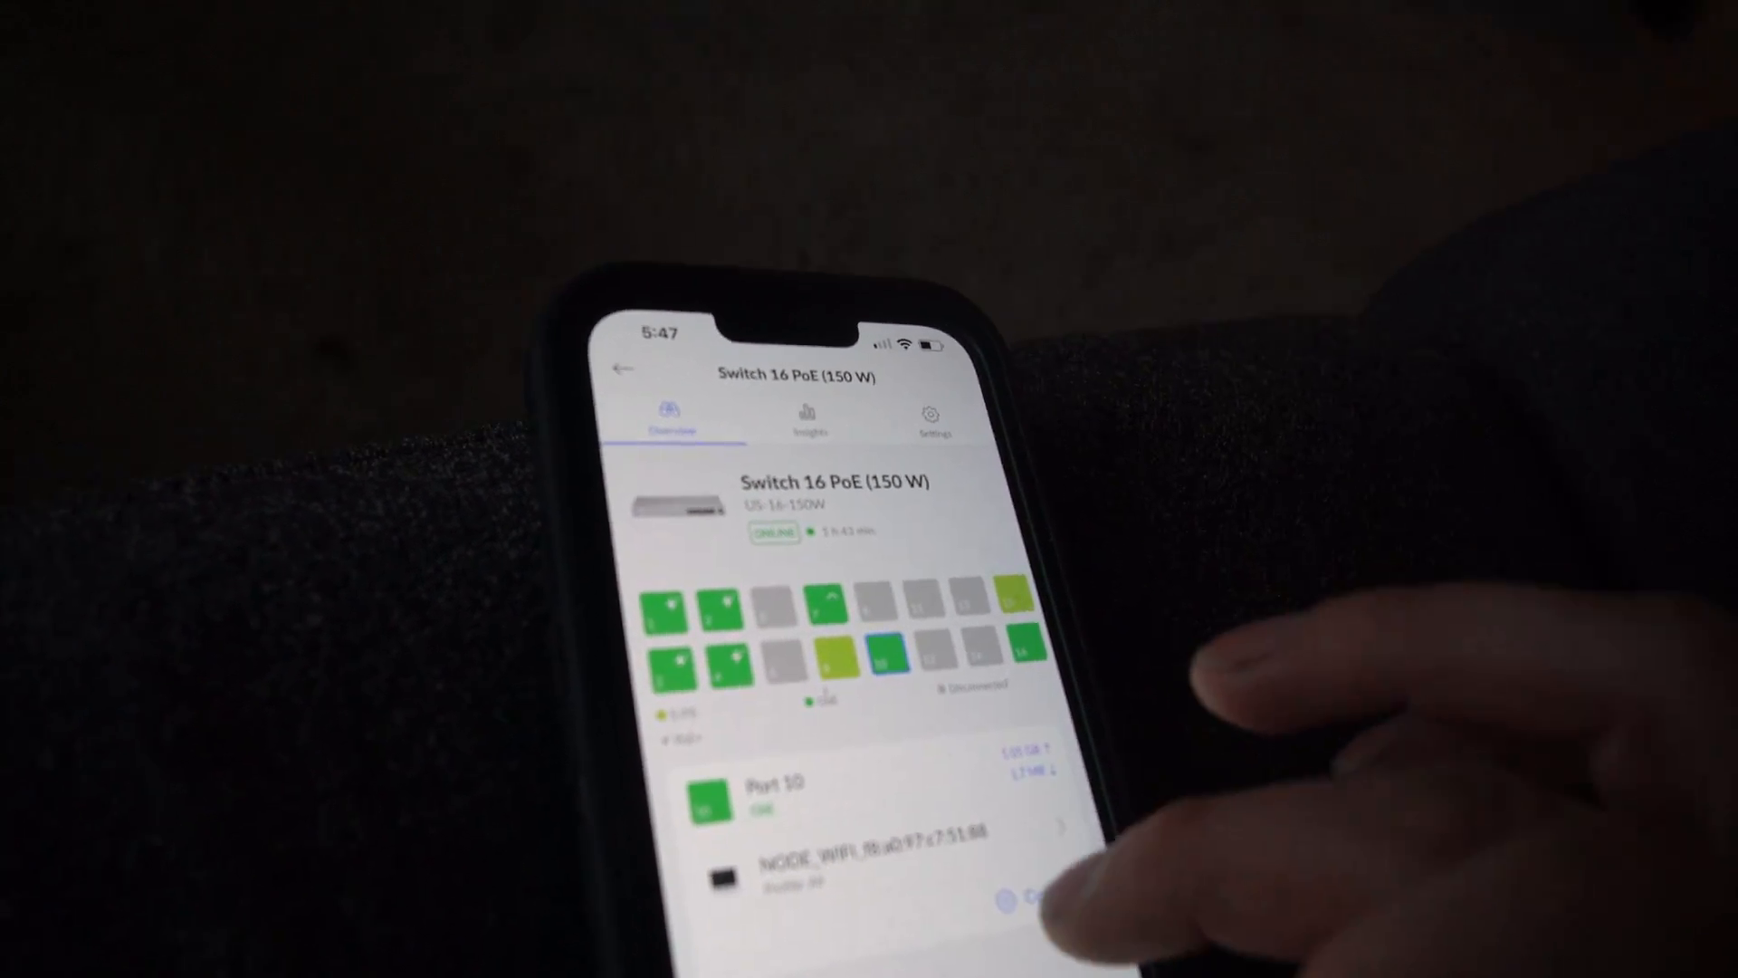
Check which device is connected to Port 10 on the Switch 16 PoE.
{"action": "left_click", "coordinate": [776, 794]}
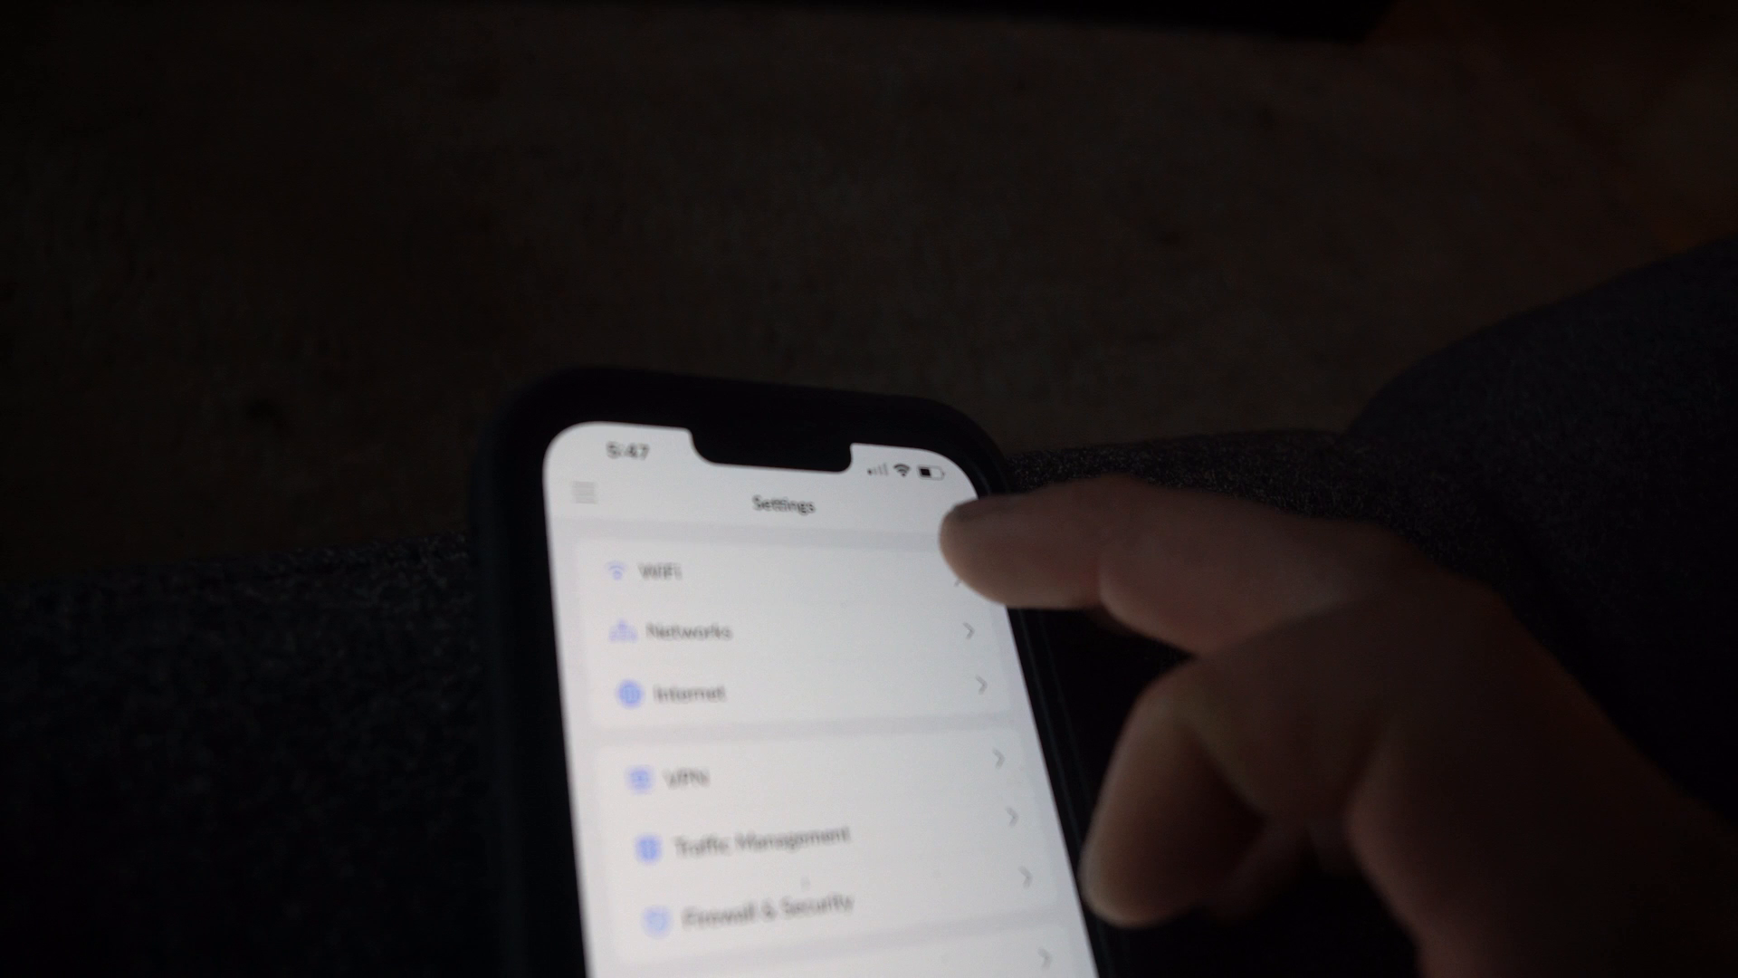
Open the WiFi settings and the NOMAD network's advanced configuration.
{"action": "left_click", "coordinate": [653, 569]}
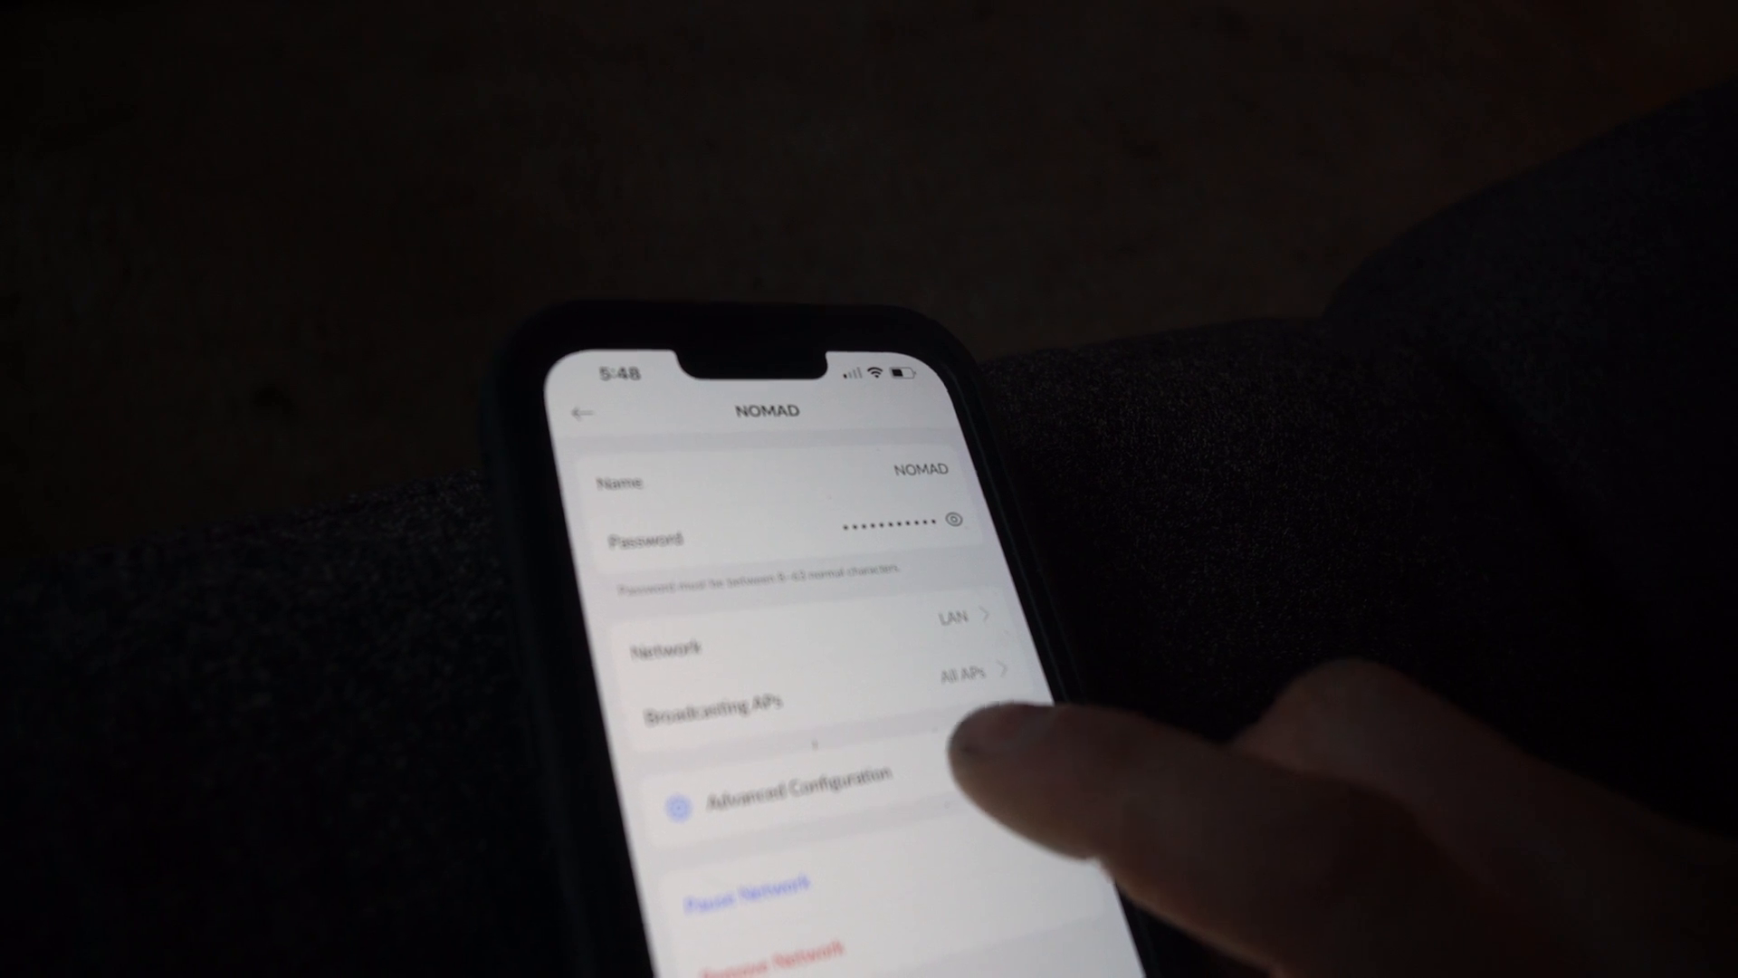
{"action": "left_click", "coordinate": [798, 776]}
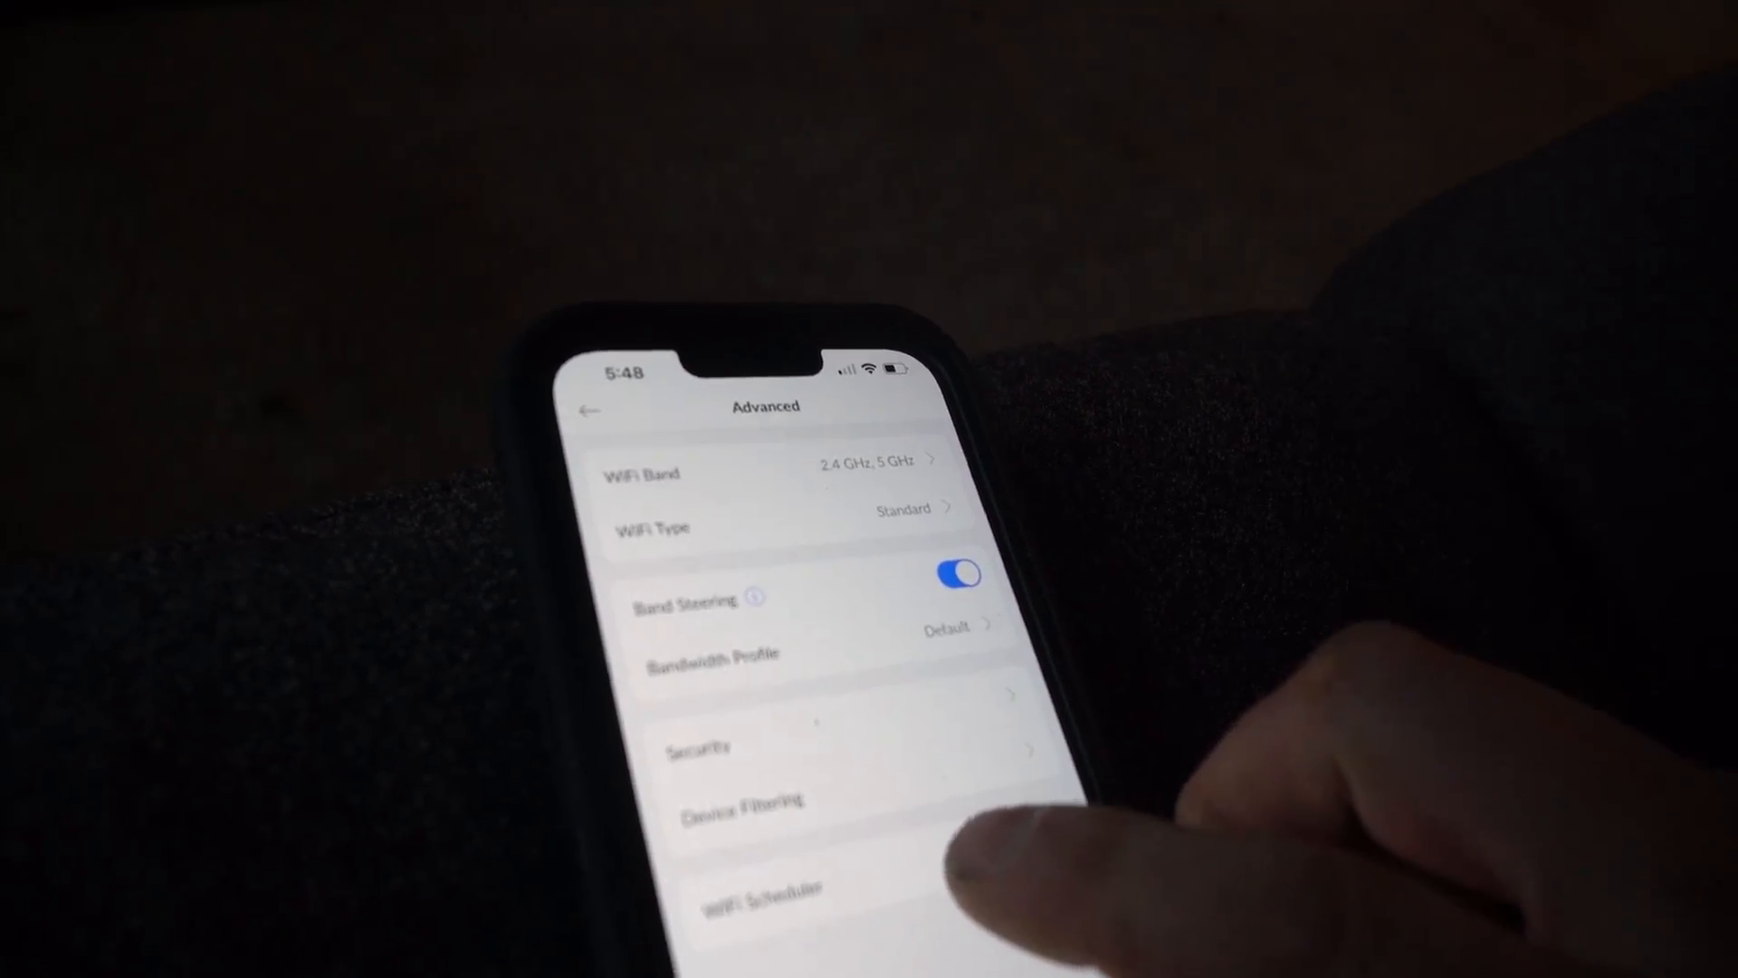
Add a Pause WiFi schedule to NOMAD through the WiFi Scheduler.
{"action": "left_click", "coordinate": [761, 890]}
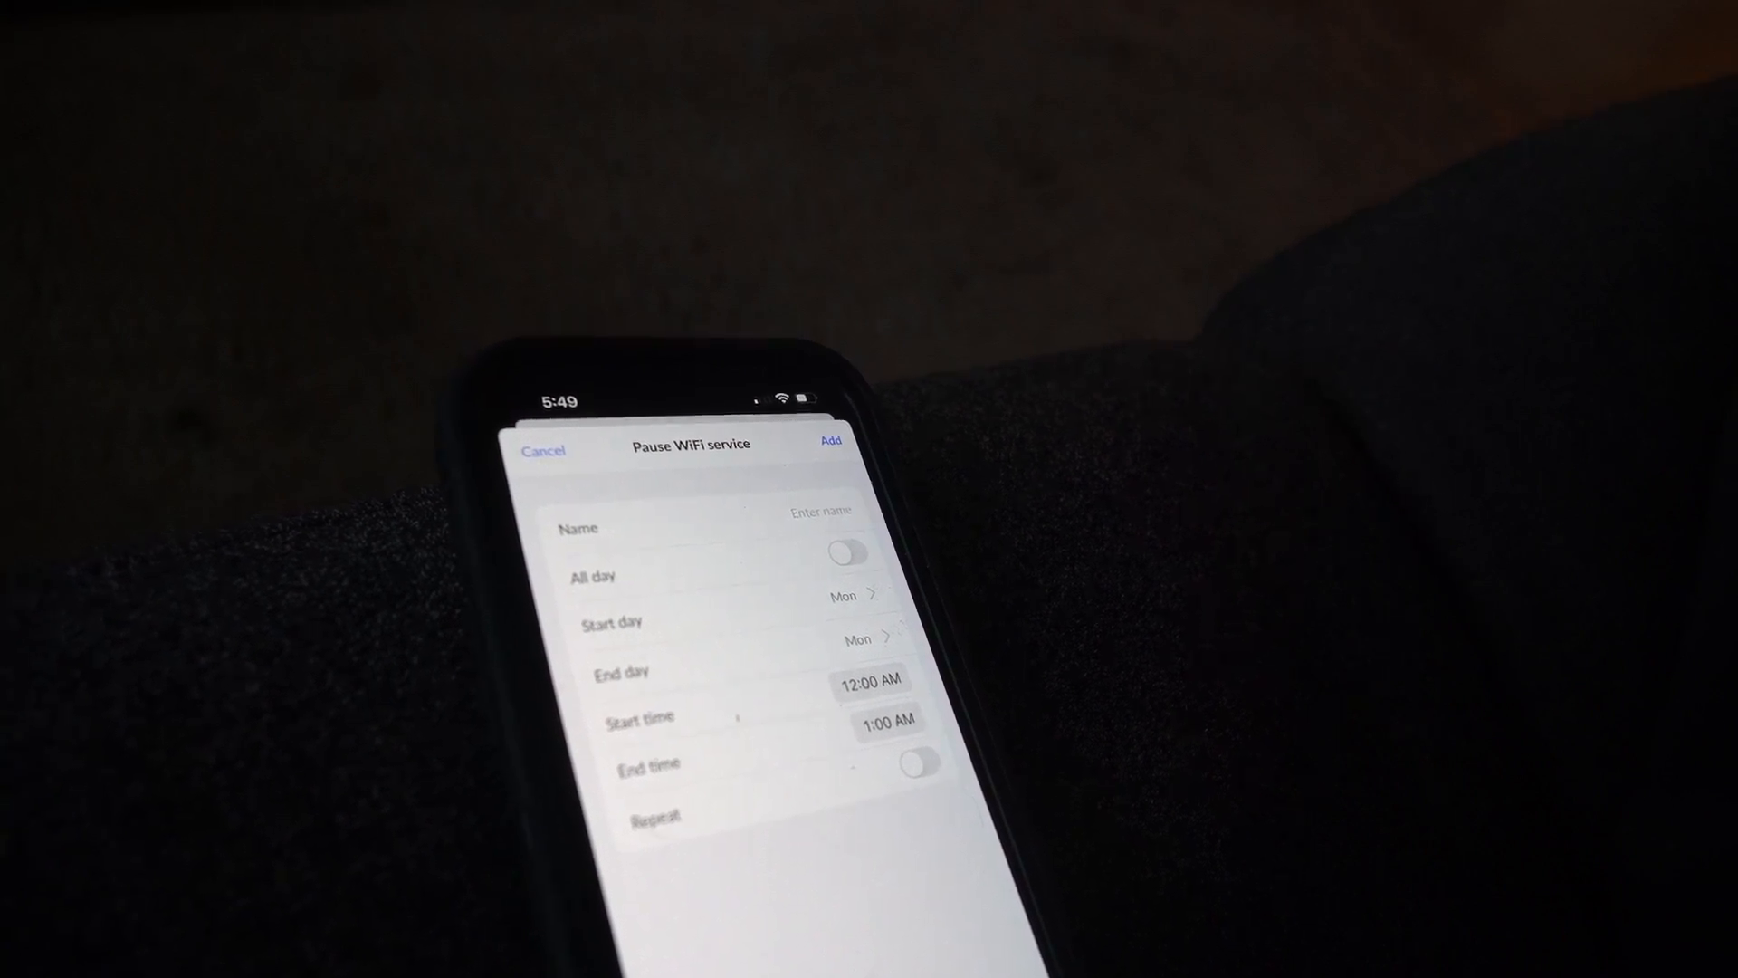
{"action": "left_click", "coordinate": [544, 450]}
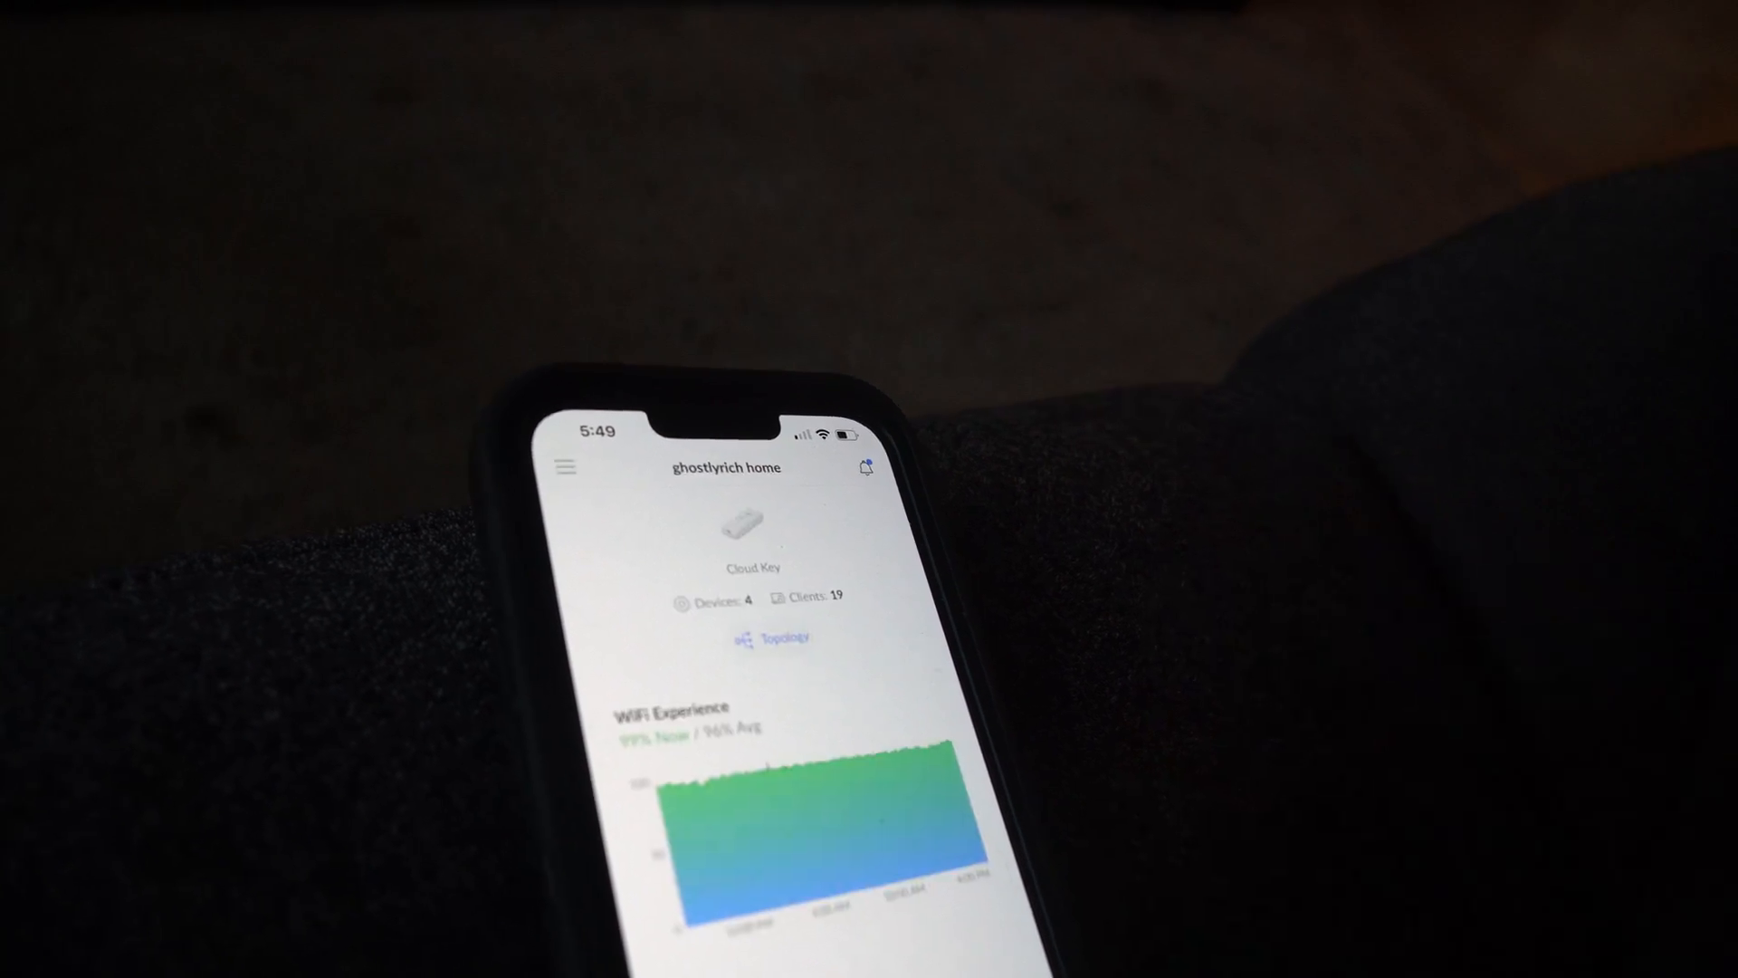